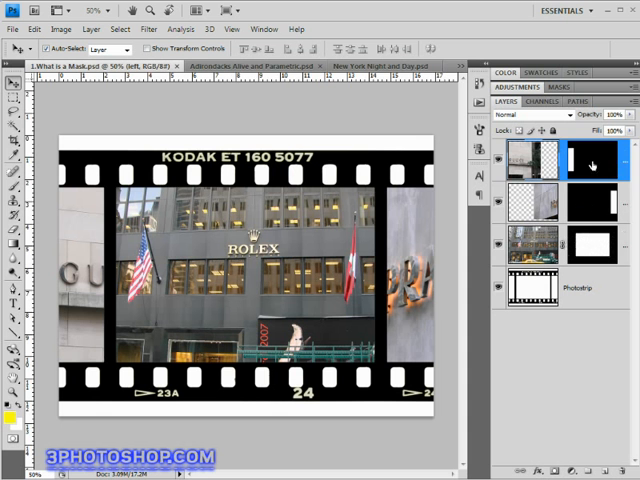
mouse_move(592, 162)
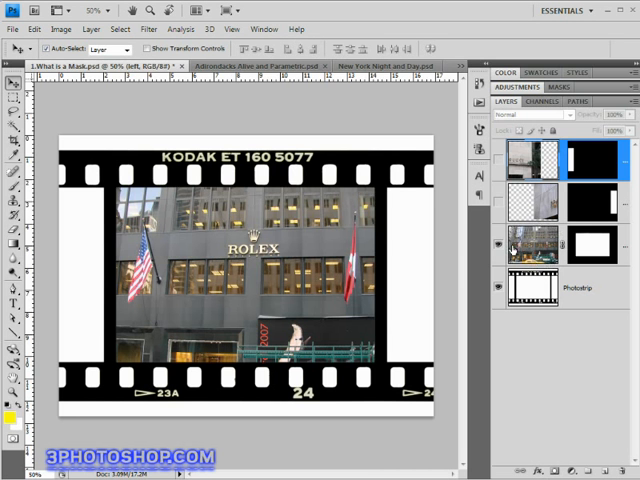
mouse_move(512, 244)
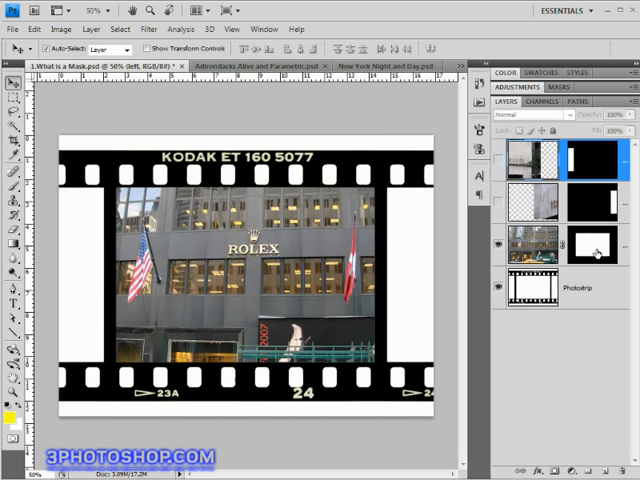
mouse_move(596, 252)
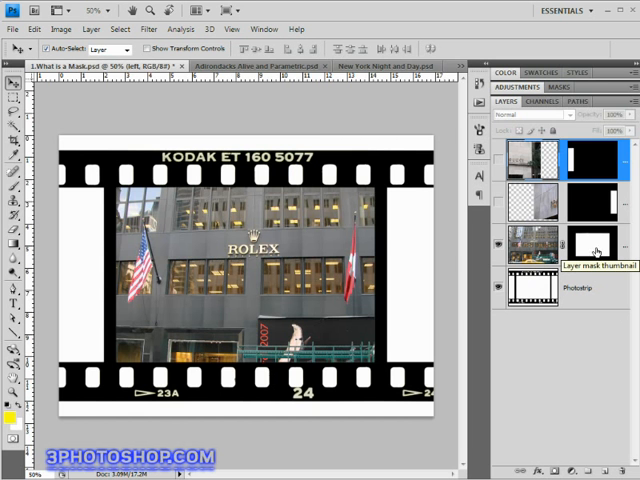
- Display the building photo's layer mask alone on canvas, a white rectangle on black
click(592, 246)
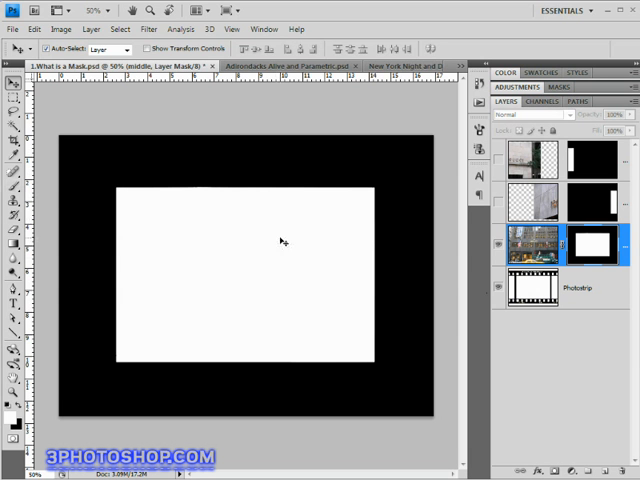
mouse_move(122, 180)
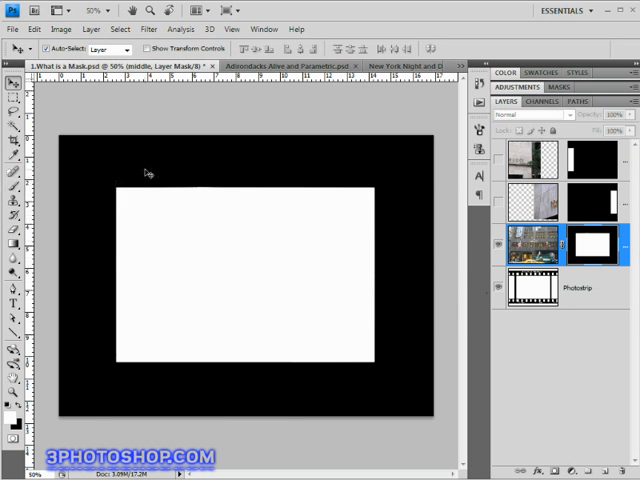
mouse_move(372, 158)
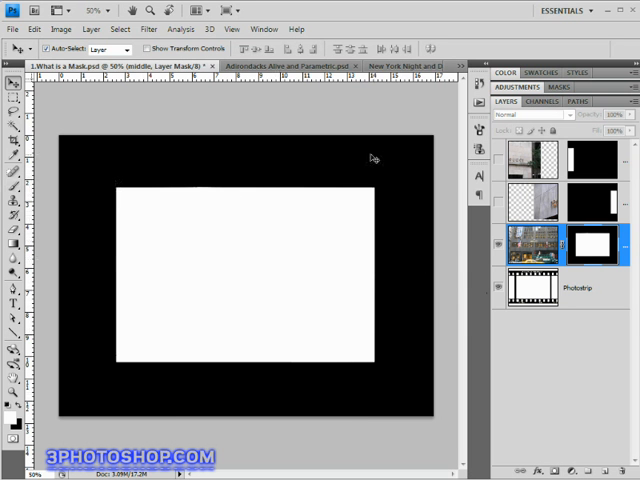
mouse_move(312, 414)
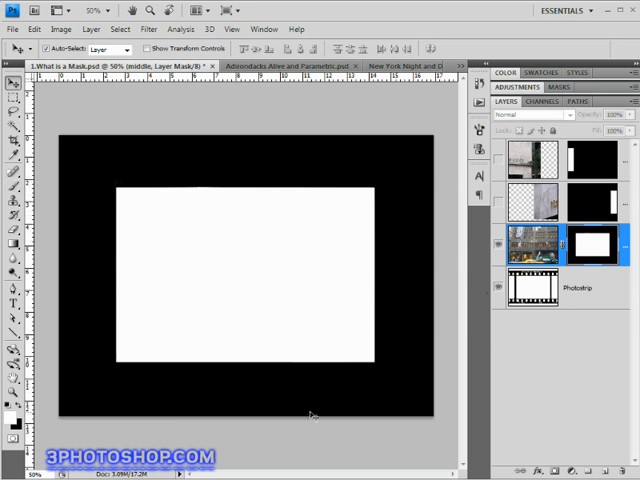
mouse_move(272, 128)
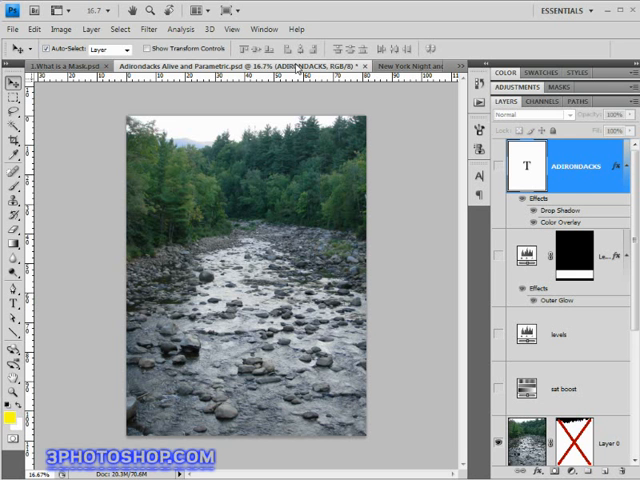
mouse_move(296, 66)
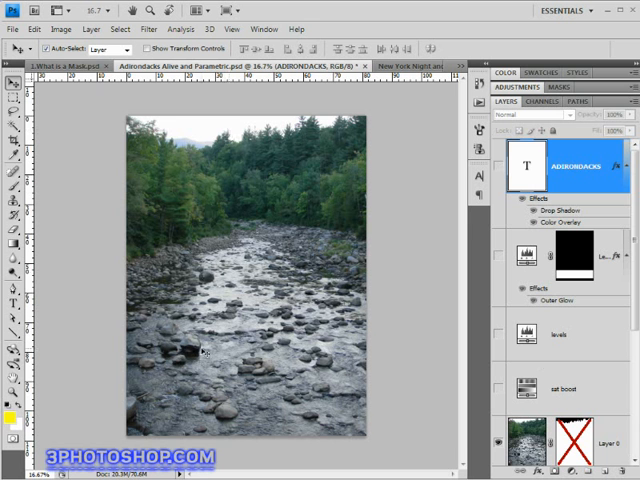
- Scroll to bring the Adirondacks river composite document into view
scroll(down, 3)
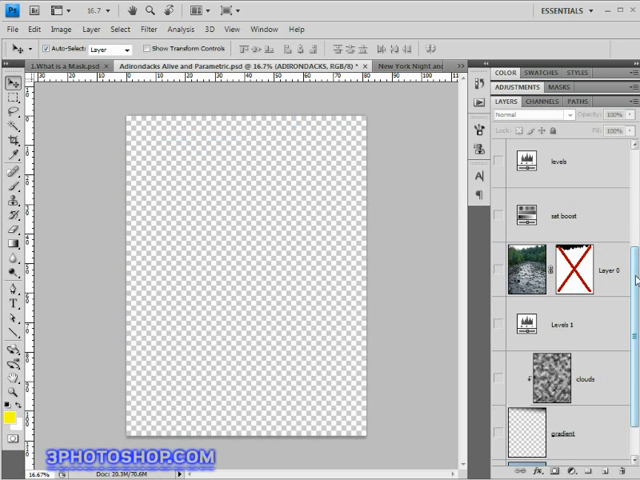
- Turn on the blue sky layer so a sky band shows across the top of the canvas
scroll(down, 3)
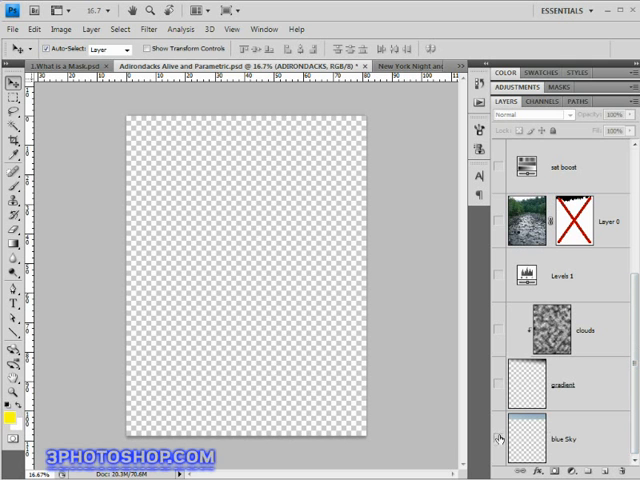
mouse_move(500, 440)
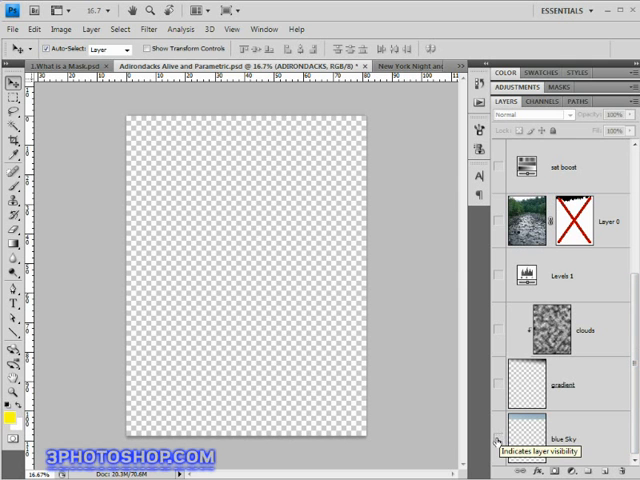
click(498, 438)
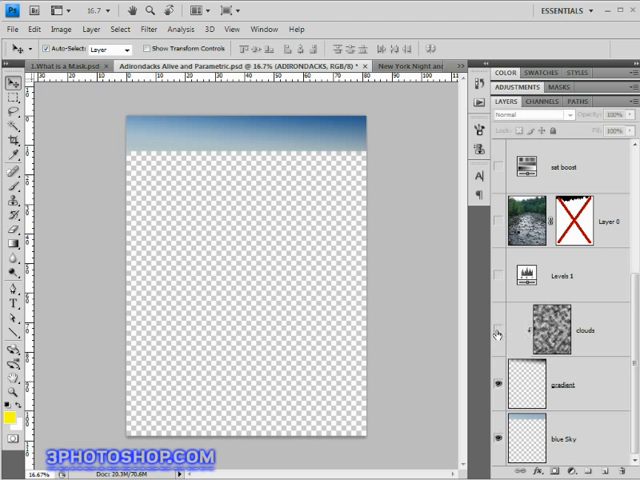
mouse_move(500, 330)
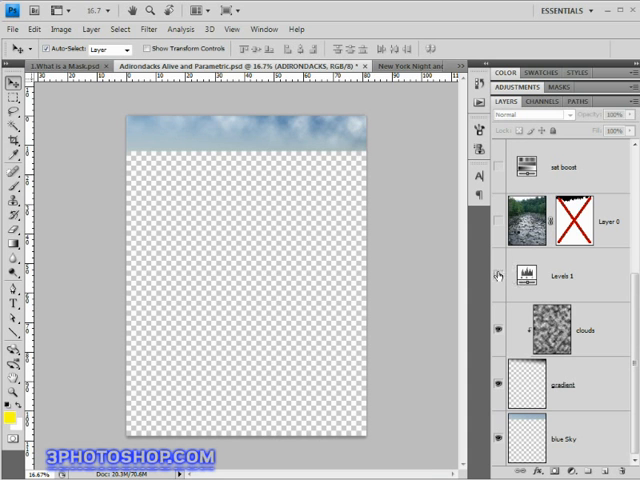
mouse_move(500, 276)
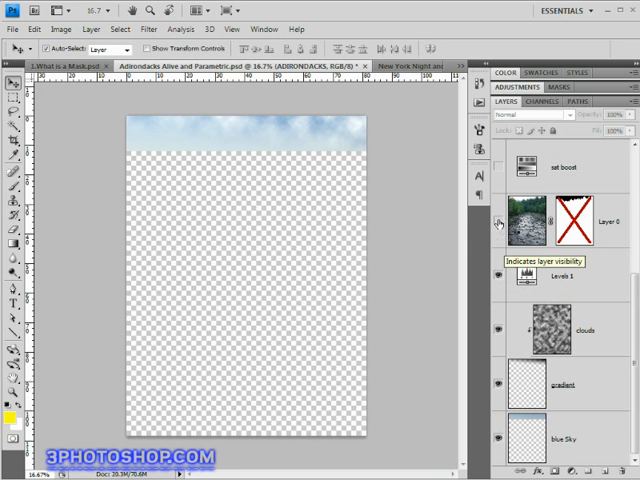
- Show the river photo layer again and display its mask alone: black sky over white treeline
click(500, 222)
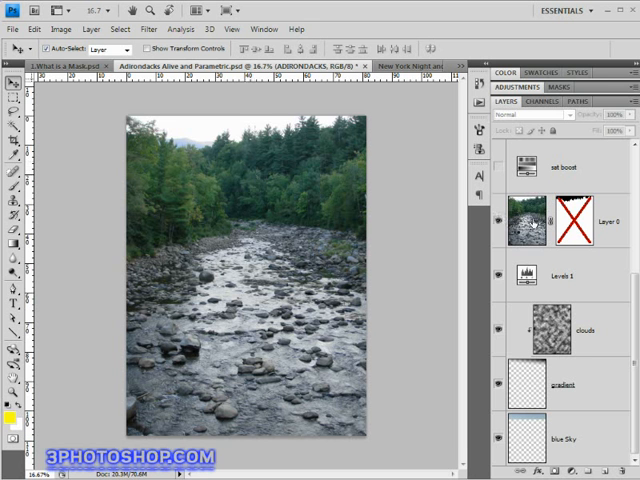
mouse_move(288, 210)
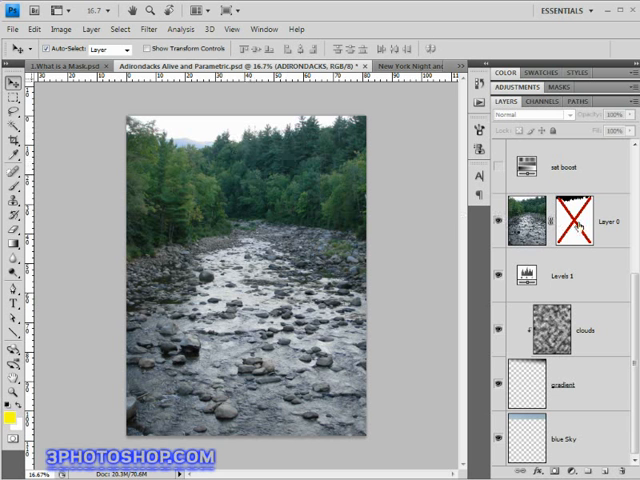
mouse_move(580, 220)
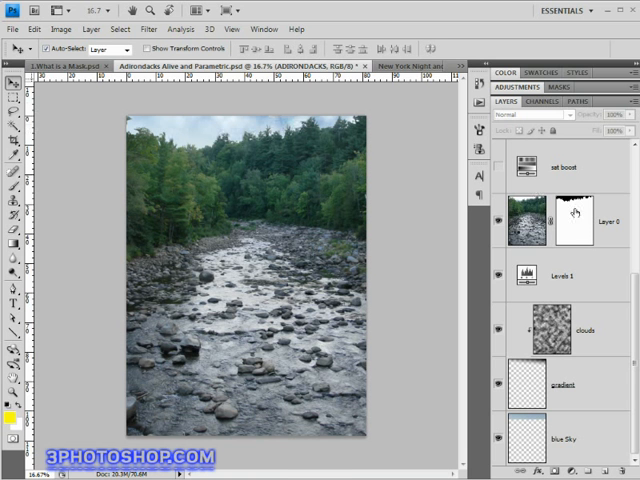
click(572, 220)
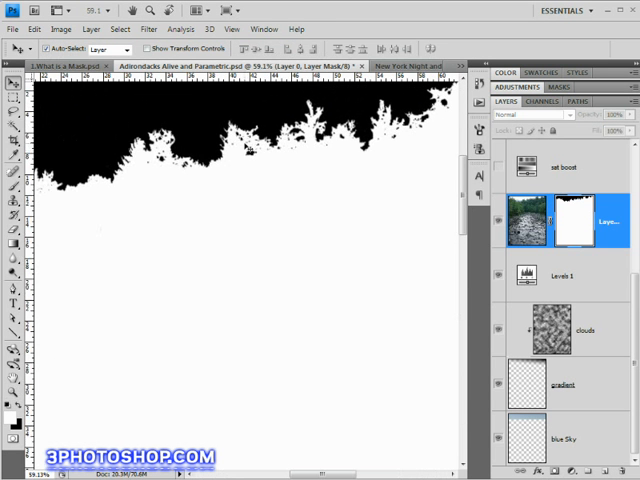
- Scroll onward to the New York night cityscape document with its gradient mask layer
scroll(down, 3)
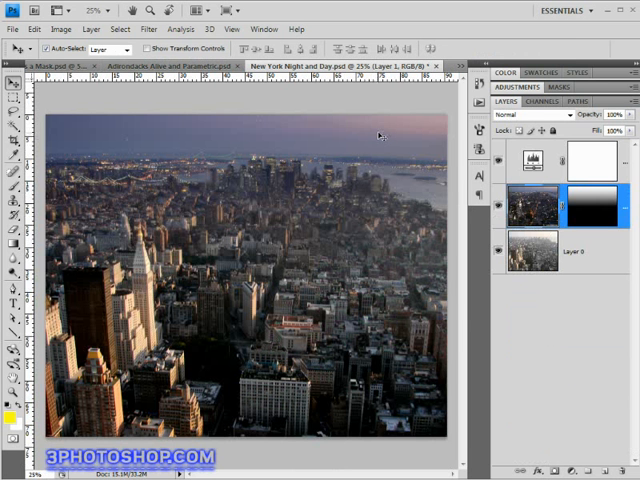
mouse_move(366, 158)
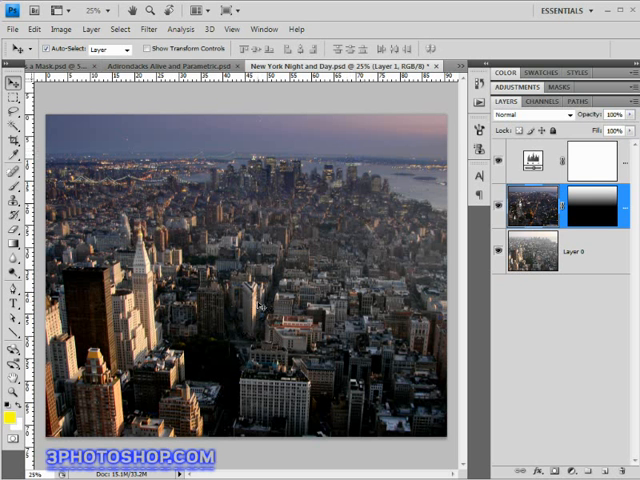
mouse_move(292, 192)
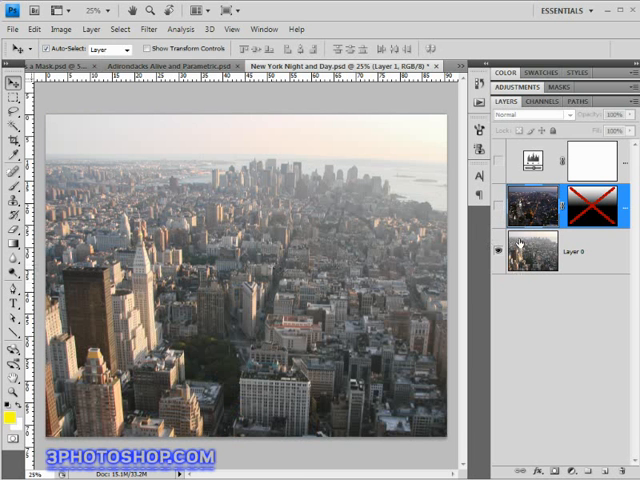
click(498, 208)
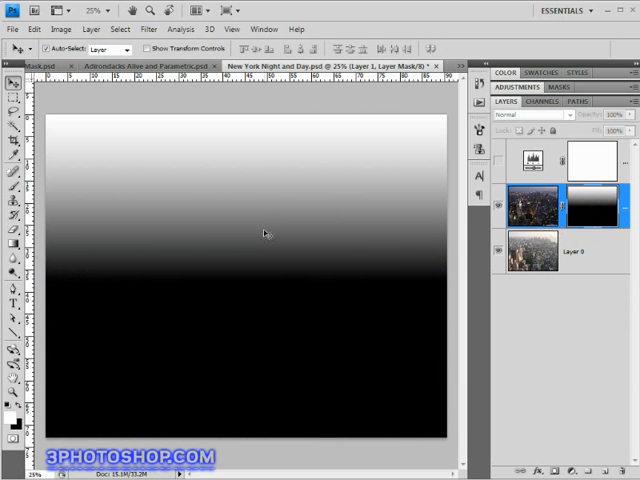
mouse_move(268, 320)
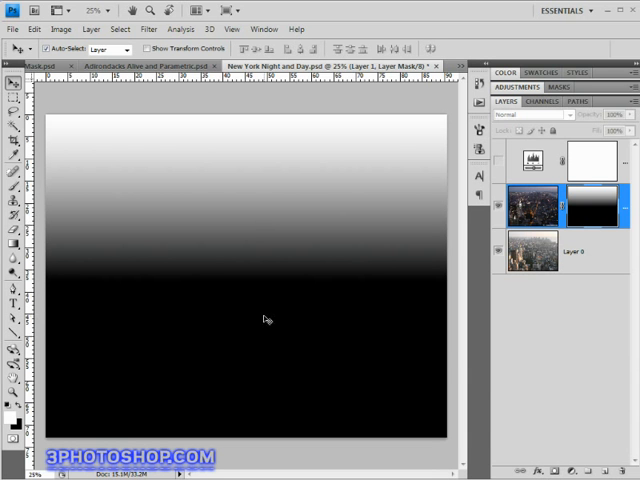
mouse_move(224, 136)
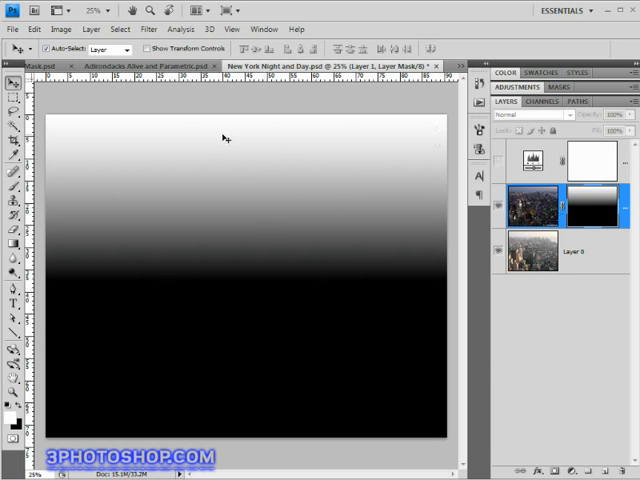
mouse_move(238, 226)
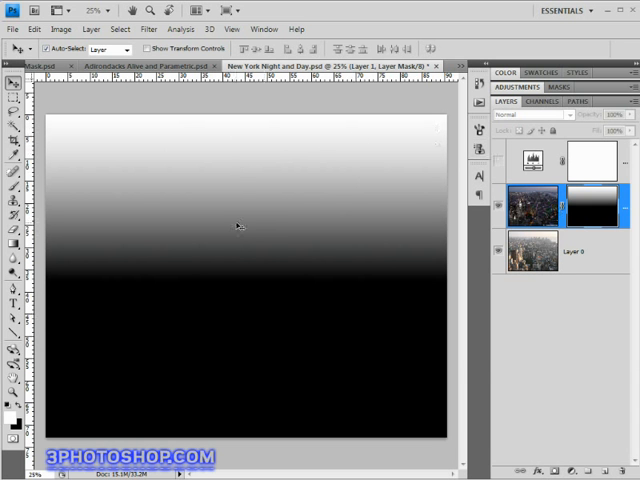
mouse_move(244, 270)
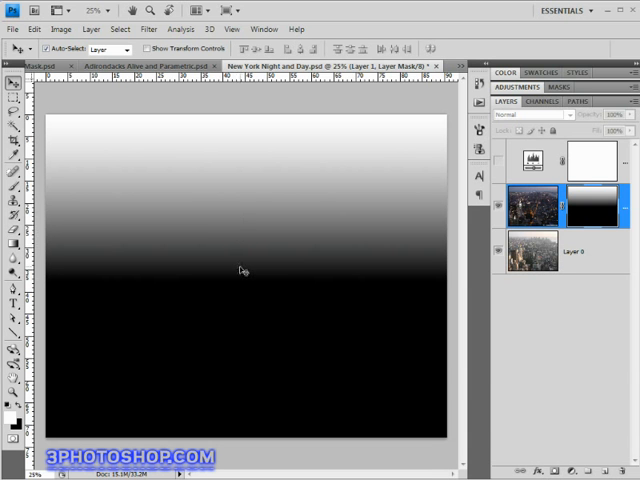
mouse_move(248, 264)
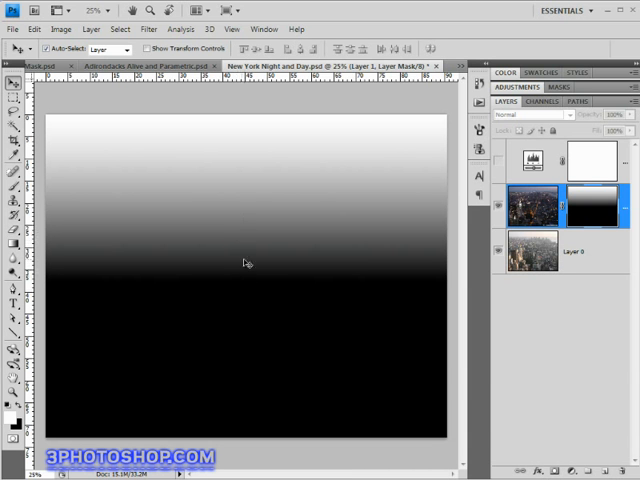
mouse_move(252, 332)
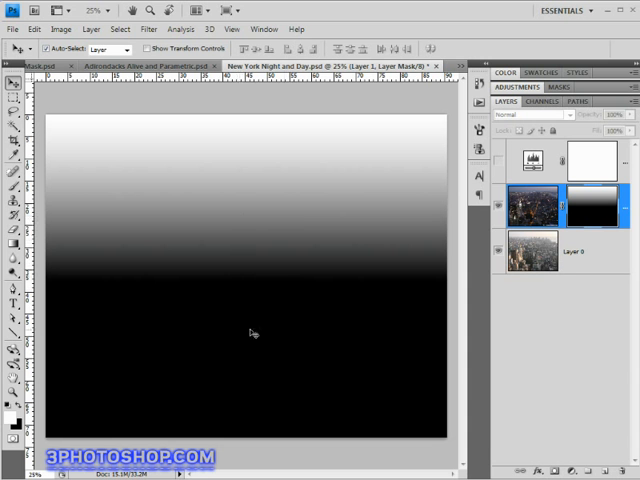
mouse_move(264, 384)
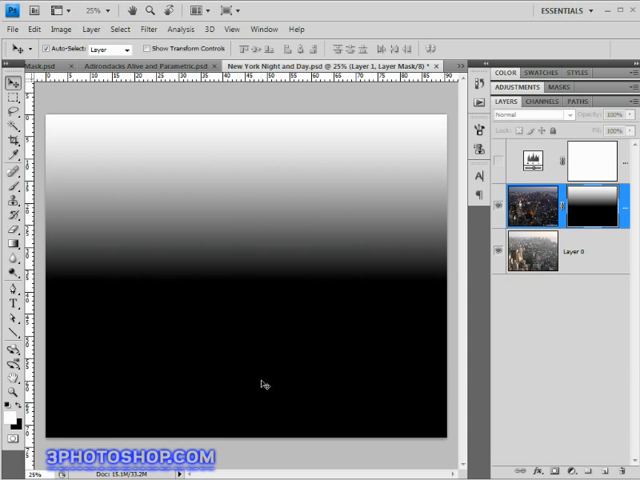
mouse_move(312, 410)
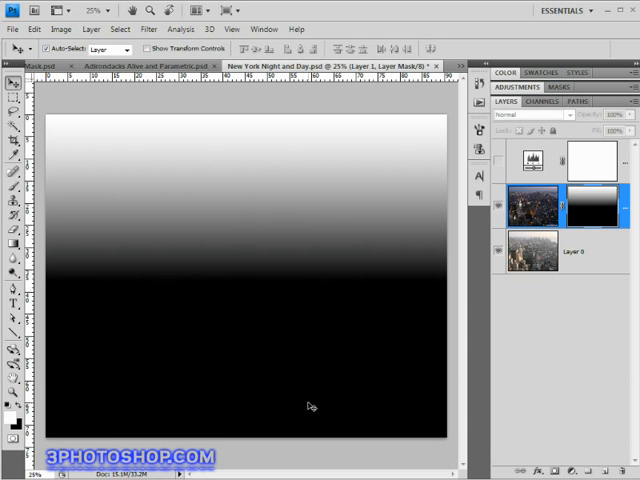
mouse_move(326, 272)
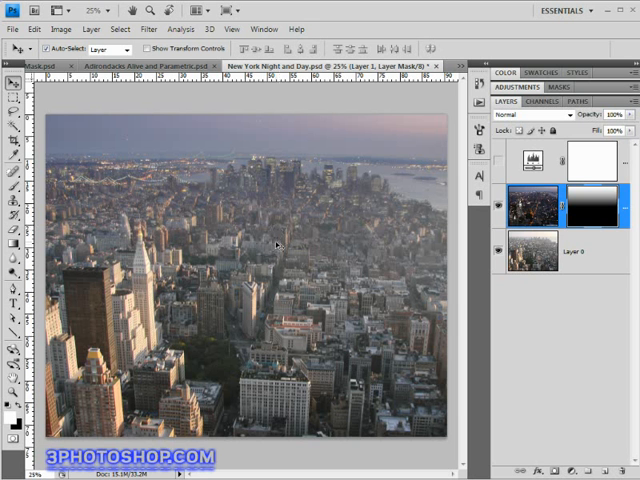
mouse_move(270, 238)
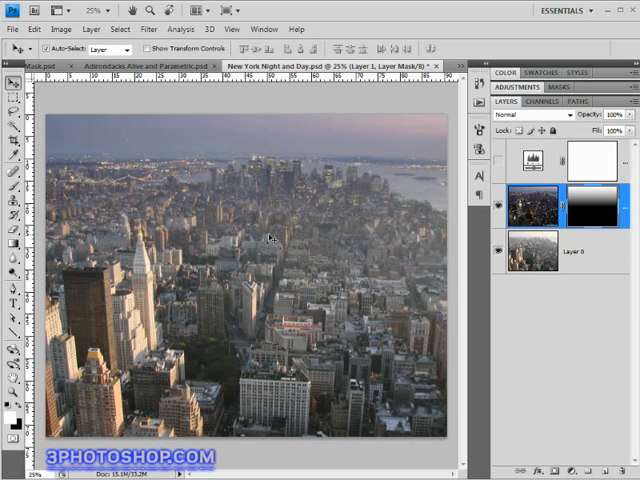
mouse_move(270, 284)
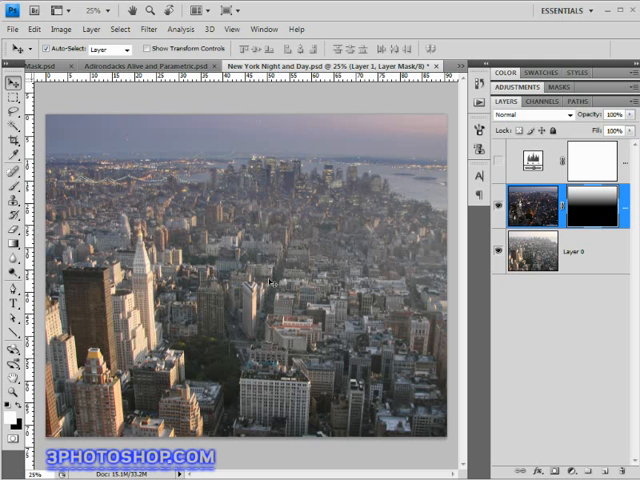
mouse_move(144, 384)
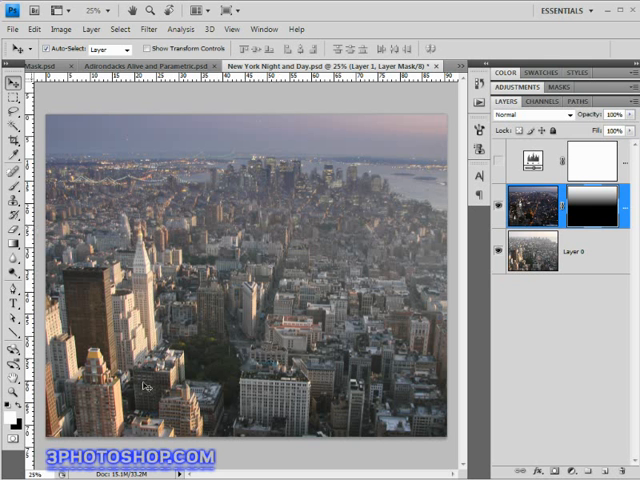
mouse_move(226, 336)
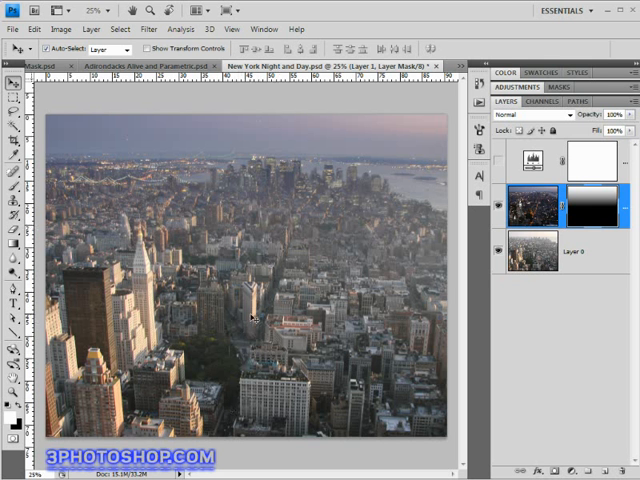
mouse_move(80, 348)
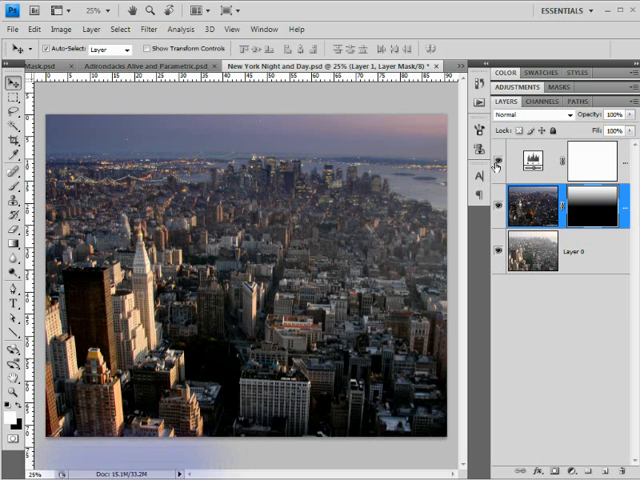
mouse_move(568, 160)
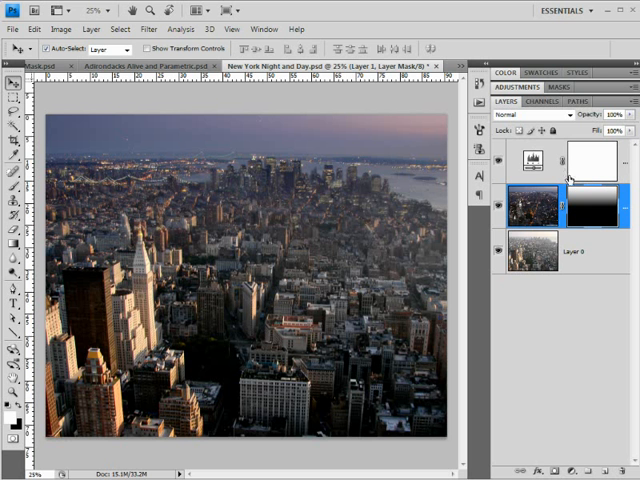
mouse_move(560, 432)
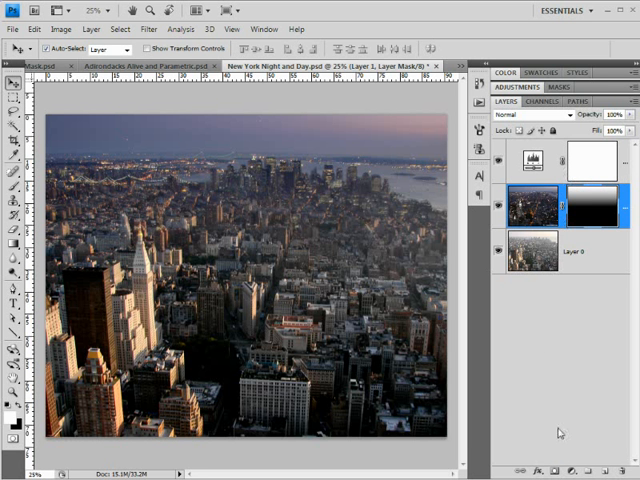